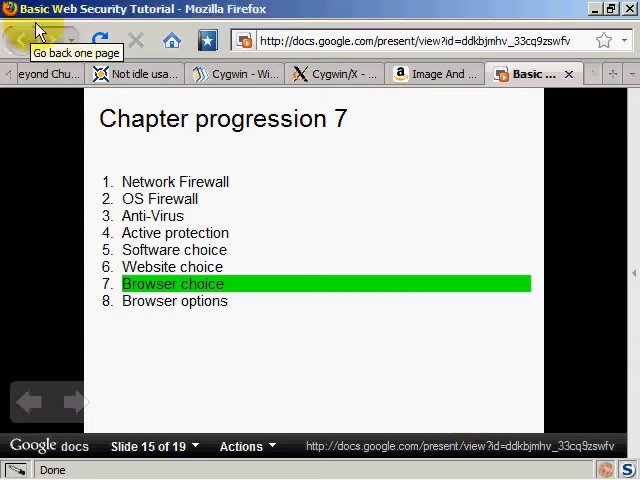
mouse_move(204, 314)
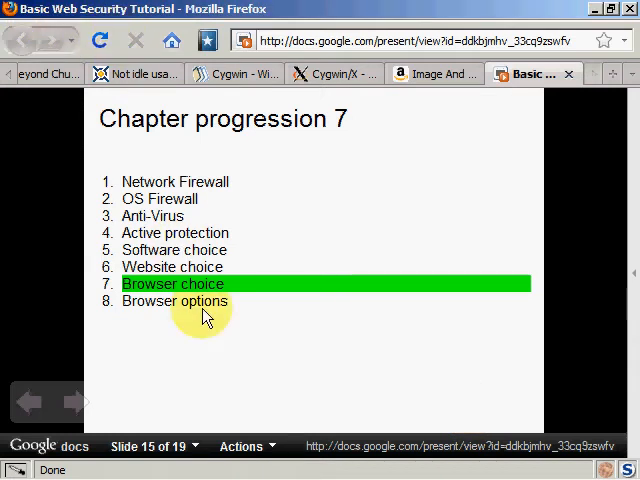
mouse_move(148, 290)
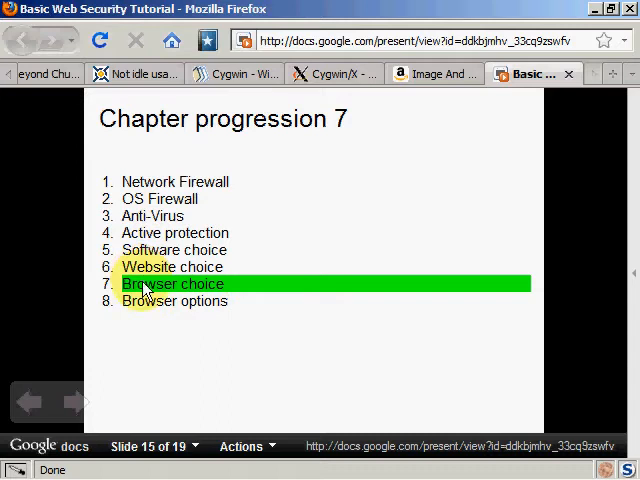
mouse_move(138, 304)
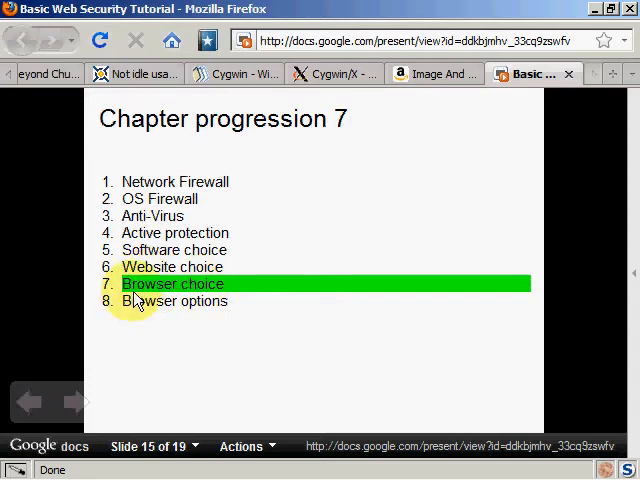
mouse_move(196, 308)
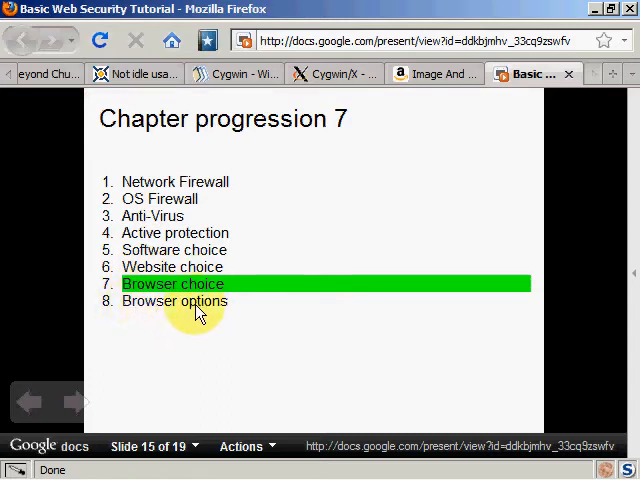
- Advance the presentation to slide 16, Browser choice, with the Firefox, Safari and Opera logos
left_click(76, 400)
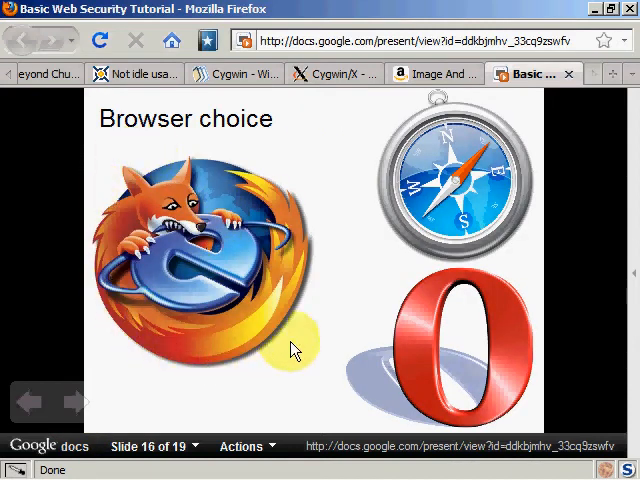
mouse_move(100, 164)
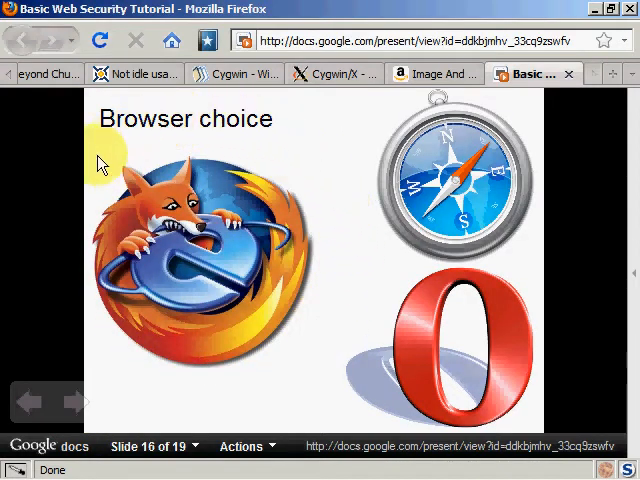
mouse_move(136, 324)
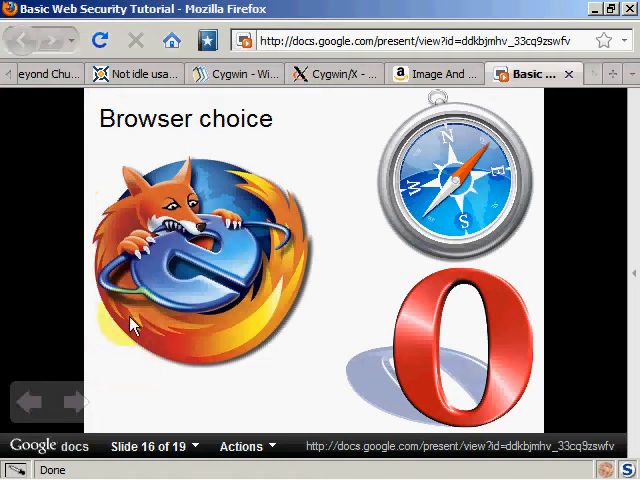
mouse_move(200, 340)
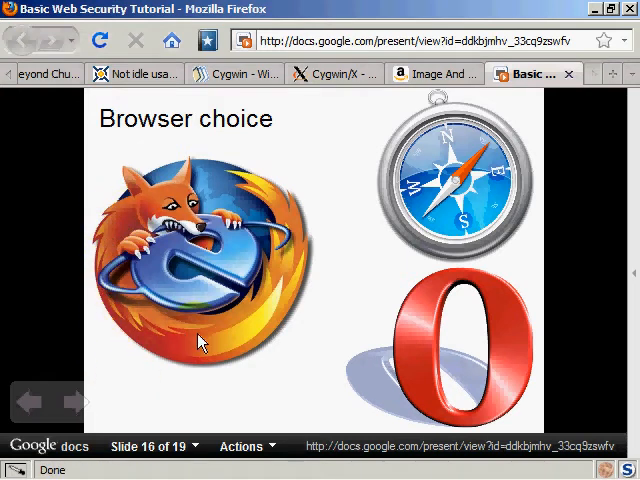
mouse_move(270, 320)
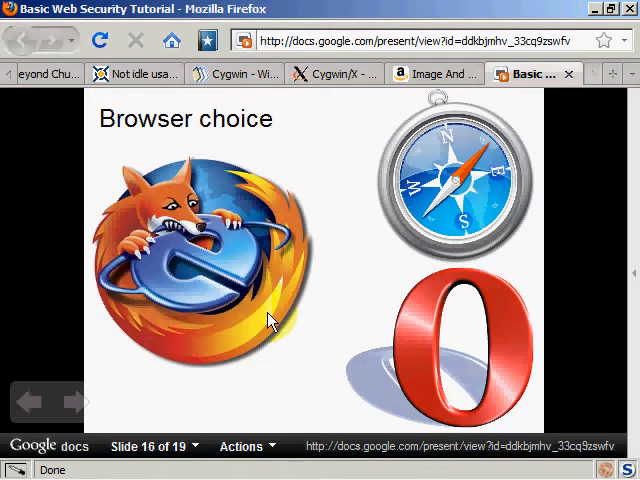
mouse_move(112, 318)
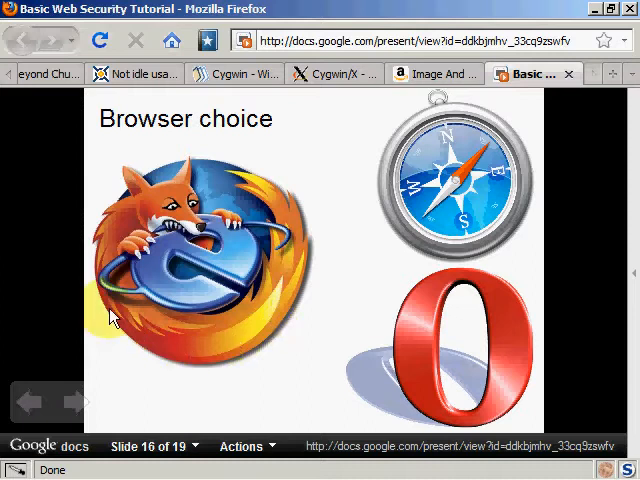
mouse_move(172, 248)
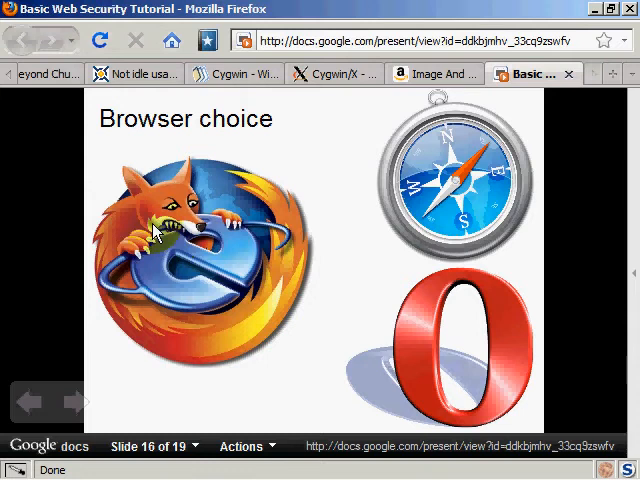
mouse_move(160, 300)
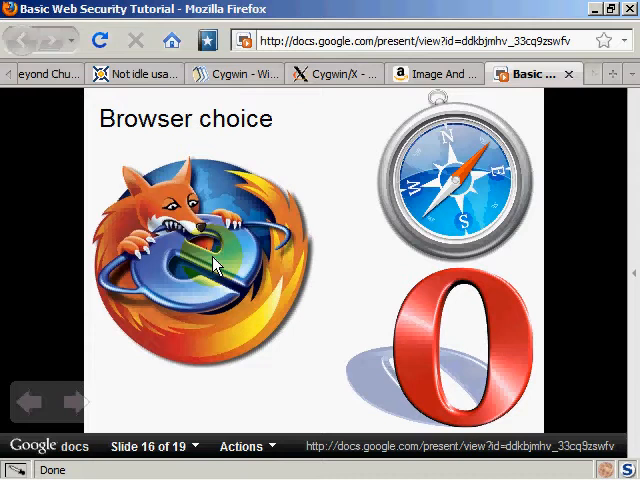
mouse_move(112, 248)
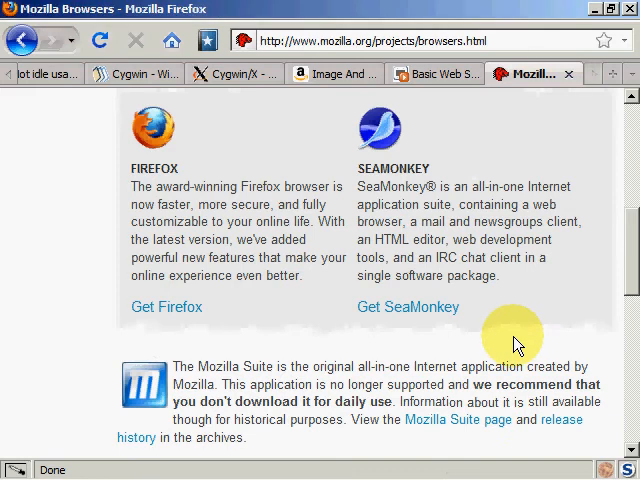
mouse_move(148, 156)
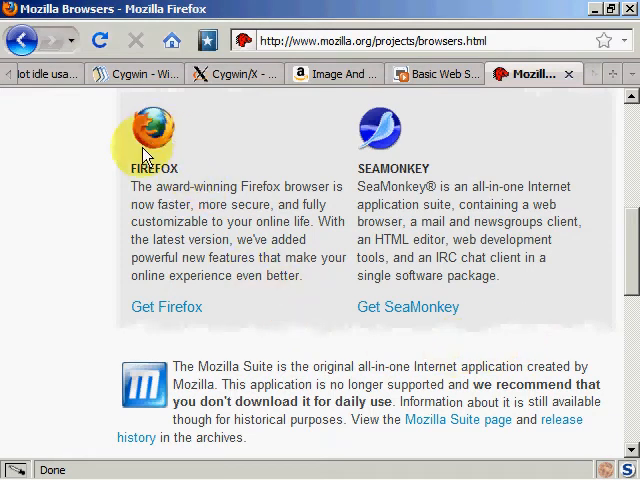
mouse_move(168, 398)
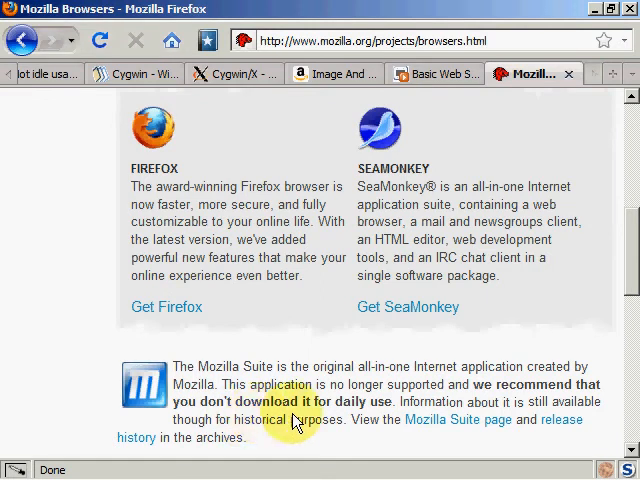
mouse_move(564, 164)
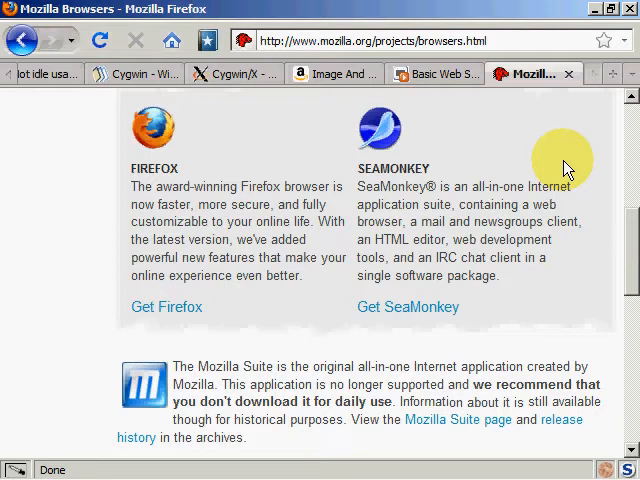
mouse_move(388, 196)
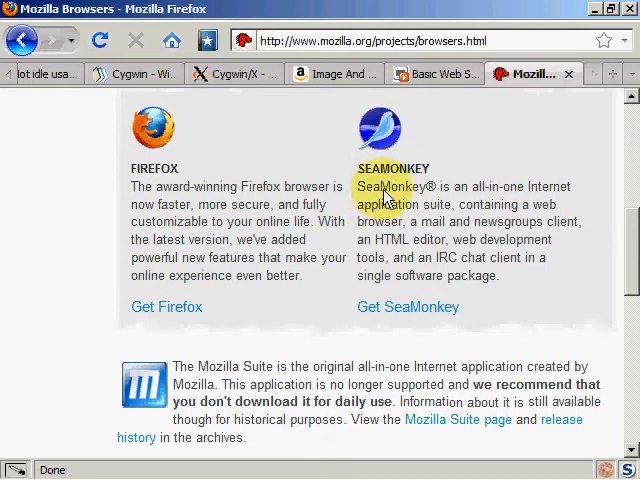
mouse_move(300, 240)
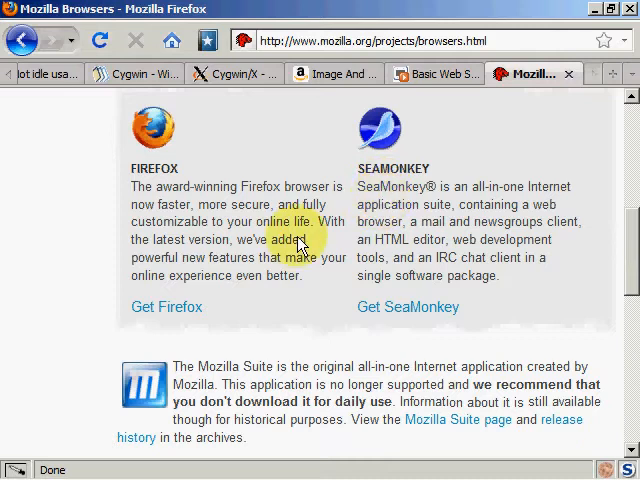
mouse_move(296, 332)
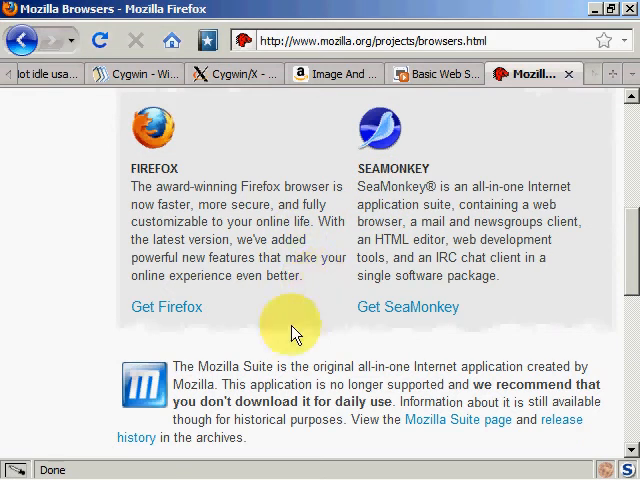
mouse_move(424, 328)
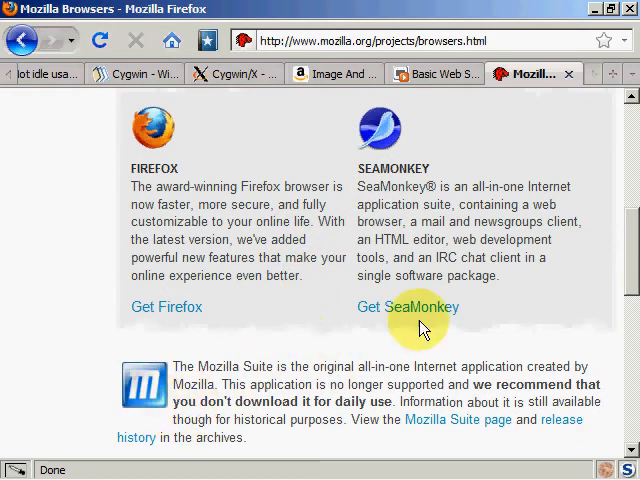
mouse_move(392, 330)
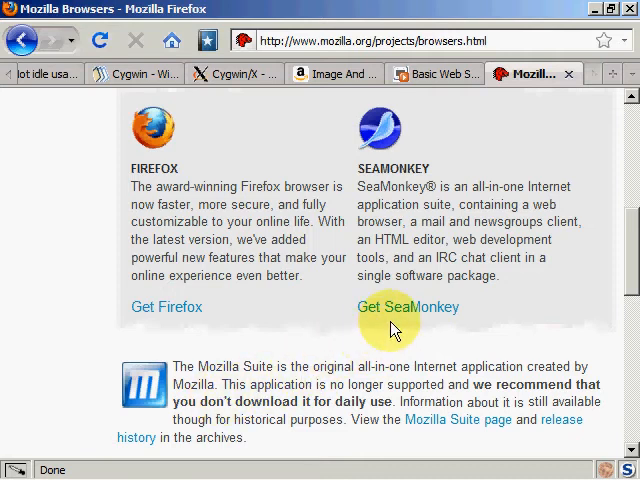
mouse_move(396, 264)
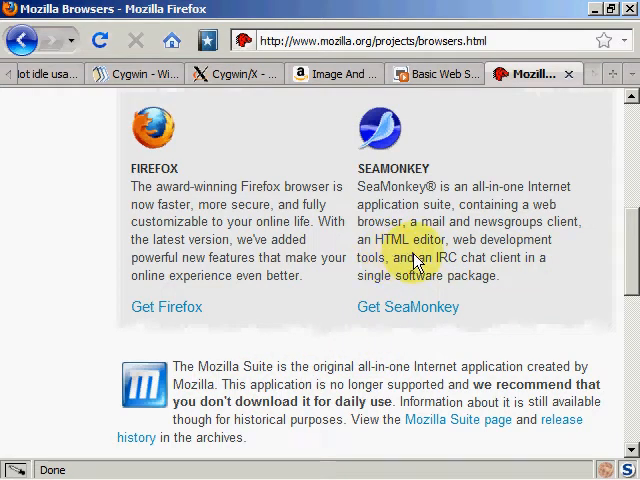
mouse_move(450, 284)
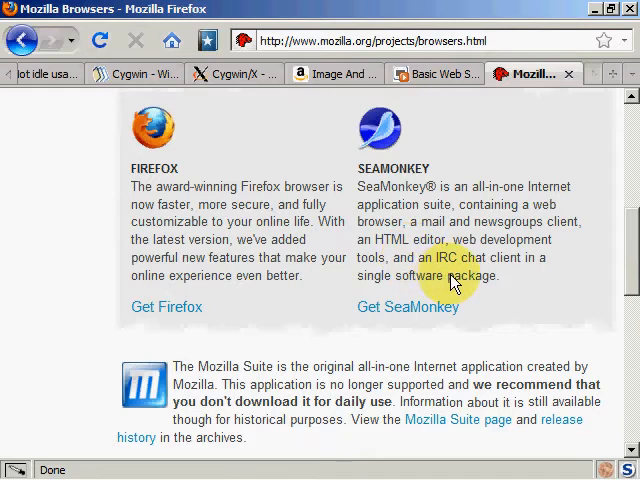
mouse_move(558, 320)
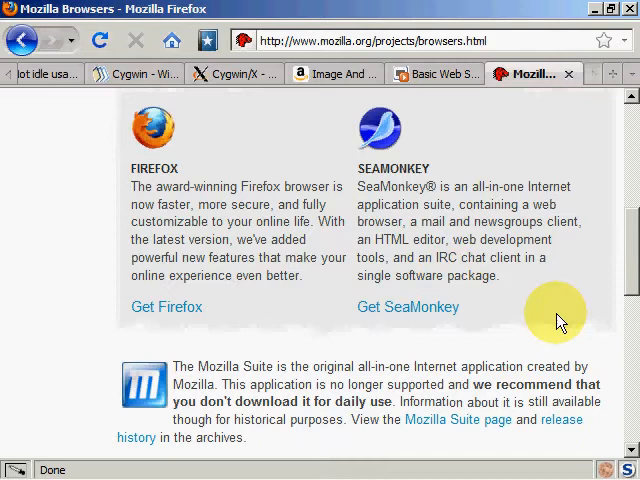
mouse_move(388, 188)
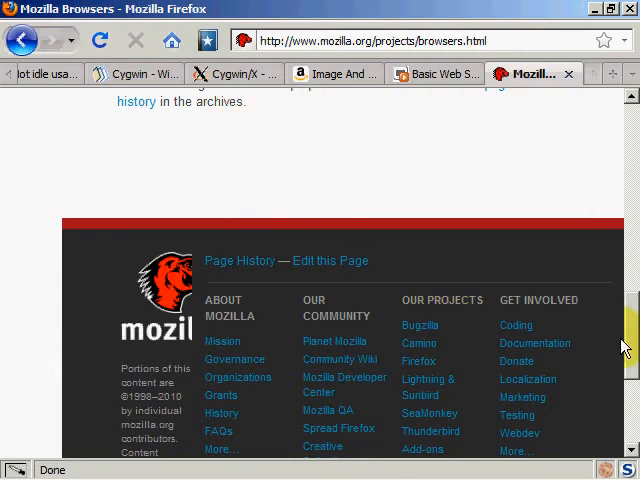
- Scroll the Mozilla Browsers page back up to the Firefox and SeaMonkey entries
scroll("up", 3)
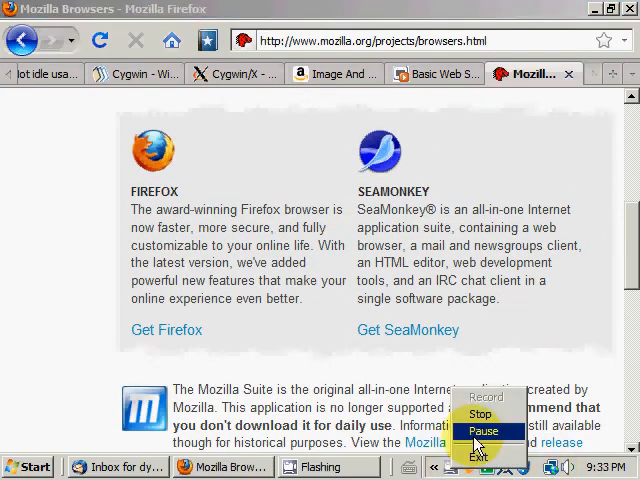
left_click(484, 432)
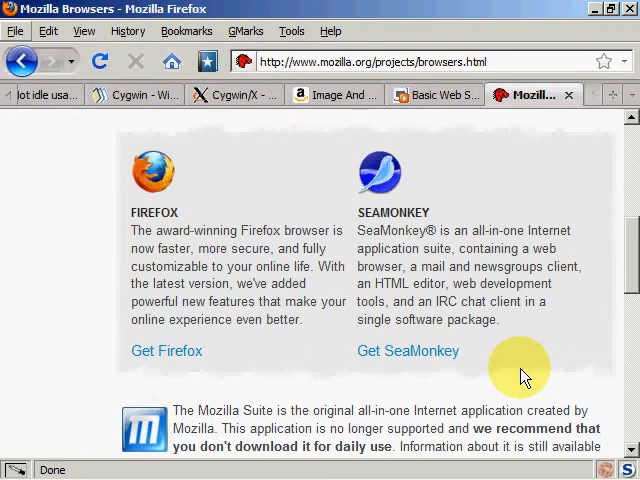
mouse_move(278, 44)
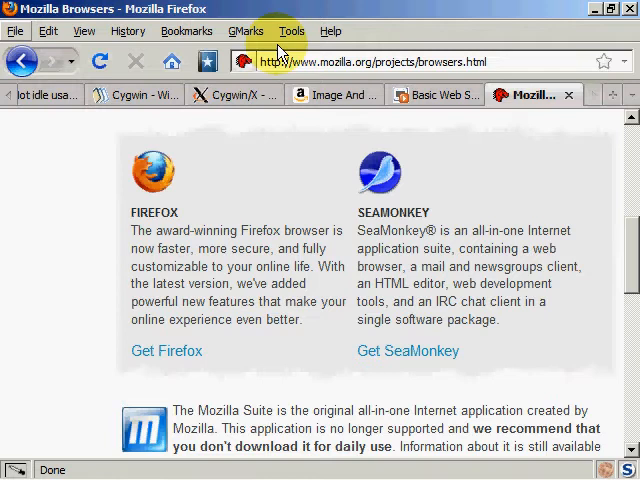
mouse_move(292, 32)
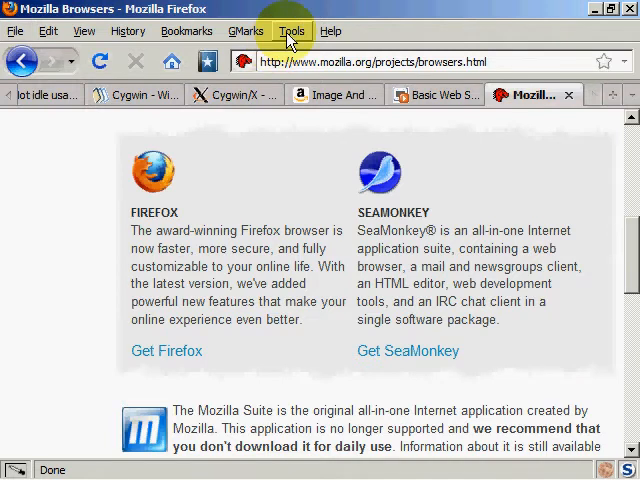
- Show the Extensions window via Tools > Add-ons, listing NoScript and other installed add-ons
left_click(292, 32)
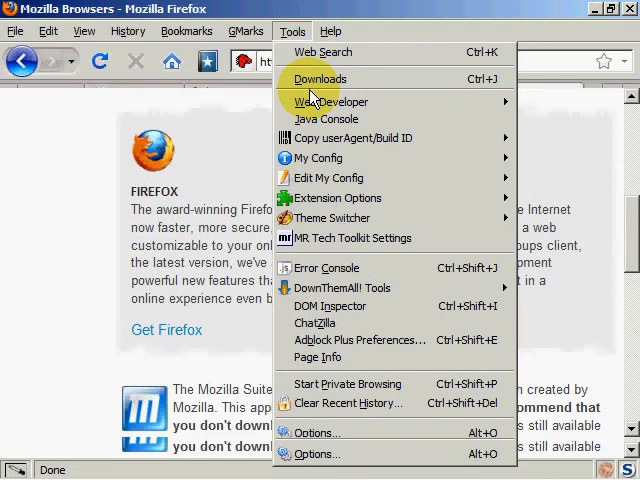
left_click(336, 196)
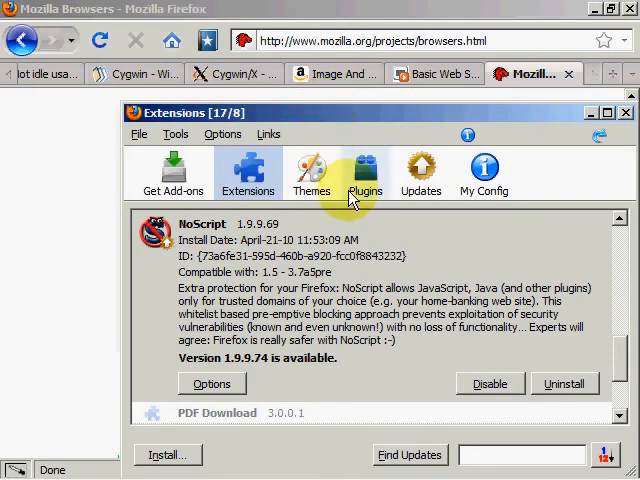
mouse_move(248, 176)
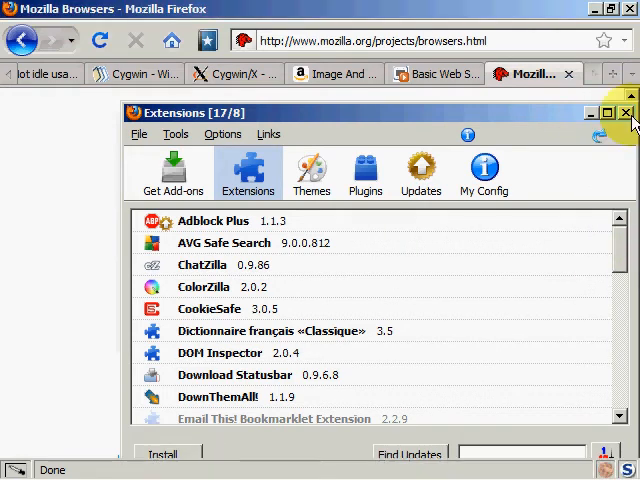
- Close the Add-ons window and return to the Basic Web Security Tutorial tab on slide 16
left_click(628, 112)
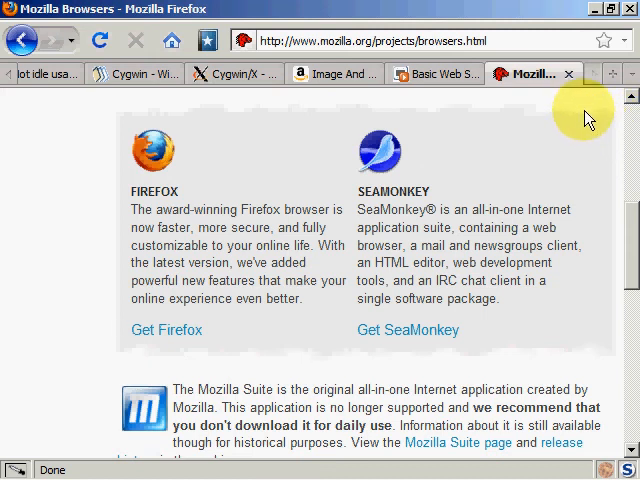
mouse_move(584, 116)
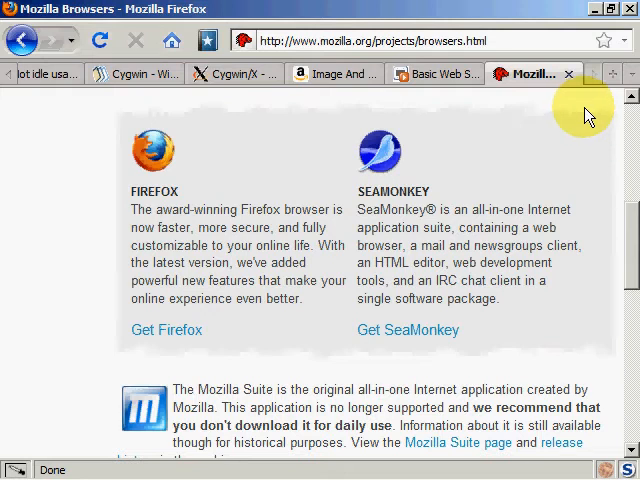
mouse_move(398, 204)
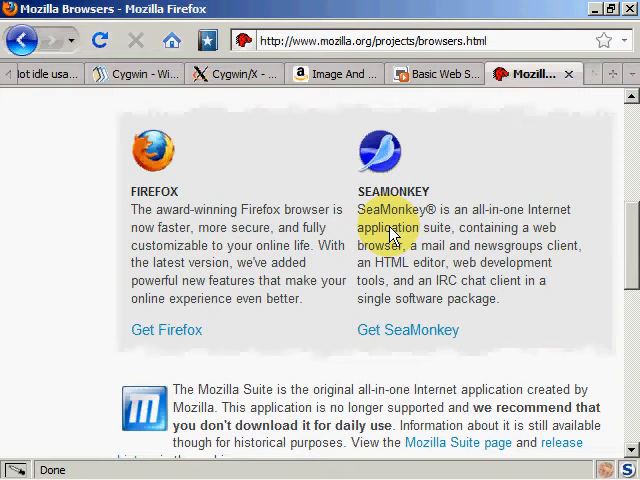
mouse_move(152, 208)
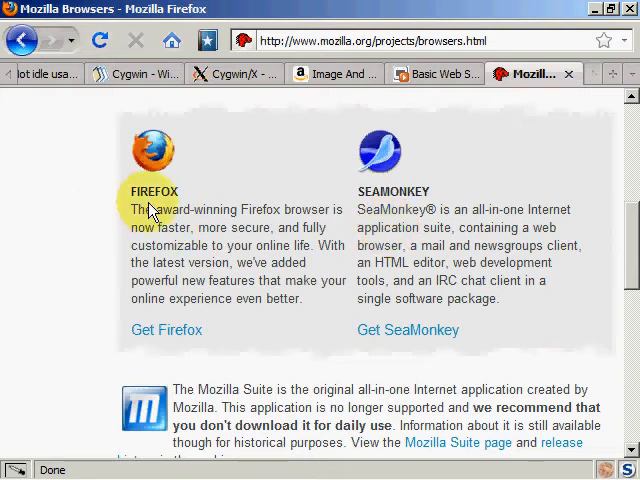
mouse_move(392, 218)
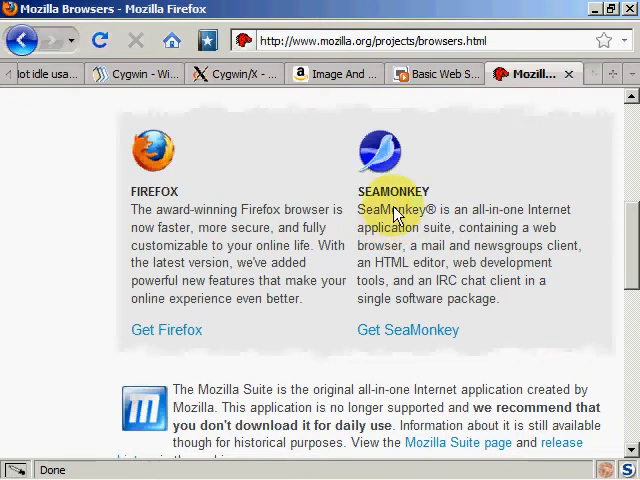
mouse_move(148, 204)
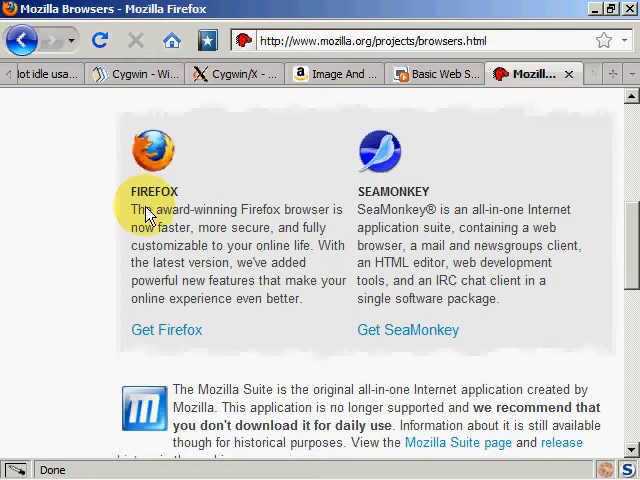
mouse_move(404, 216)
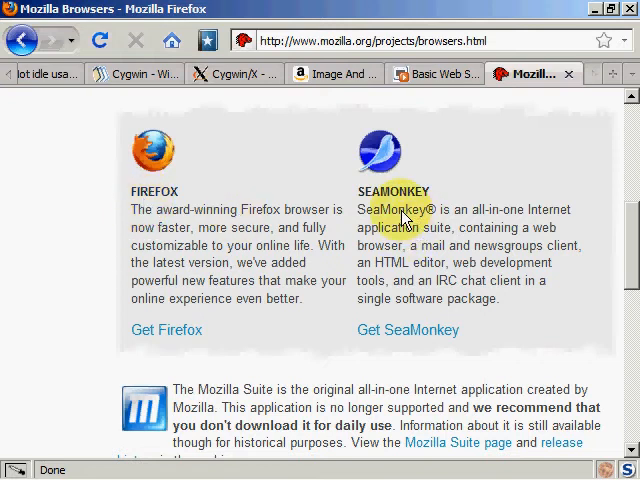
left_click(532, 72)
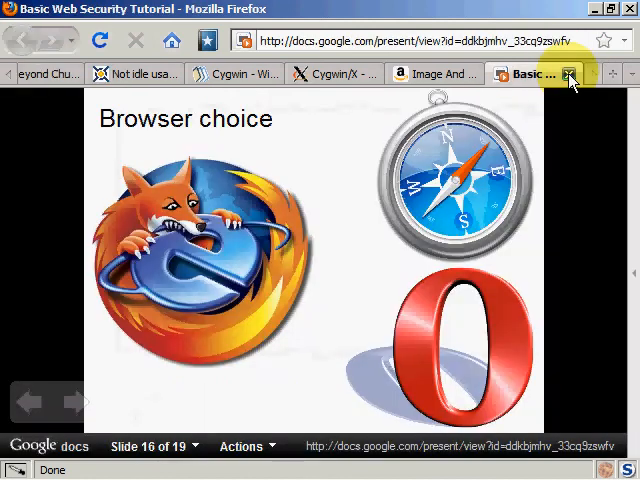
mouse_move(572, 154)
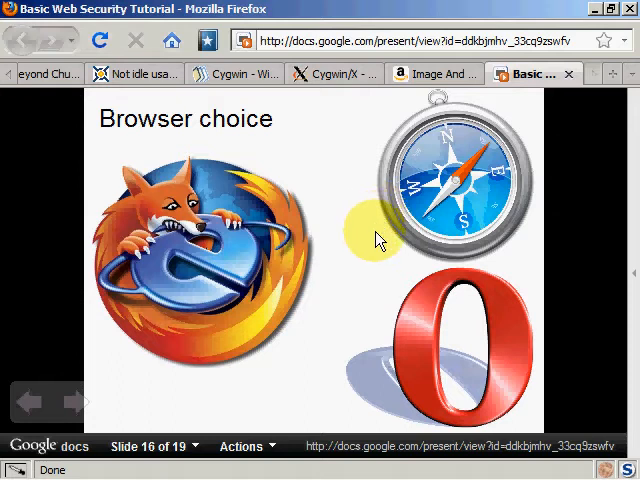
mouse_move(424, 224)
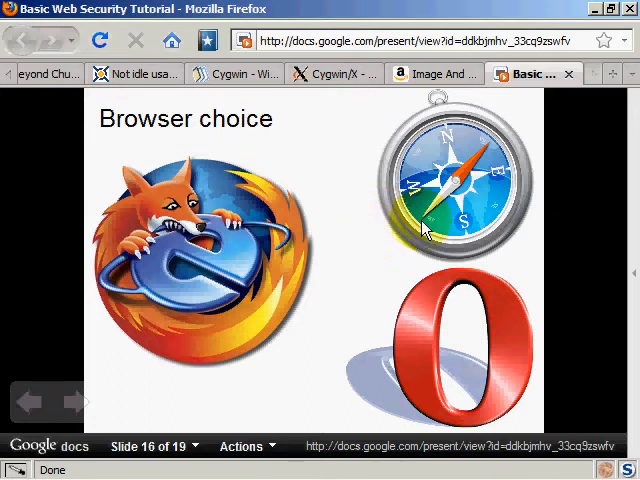
mouse_move(448, 236)
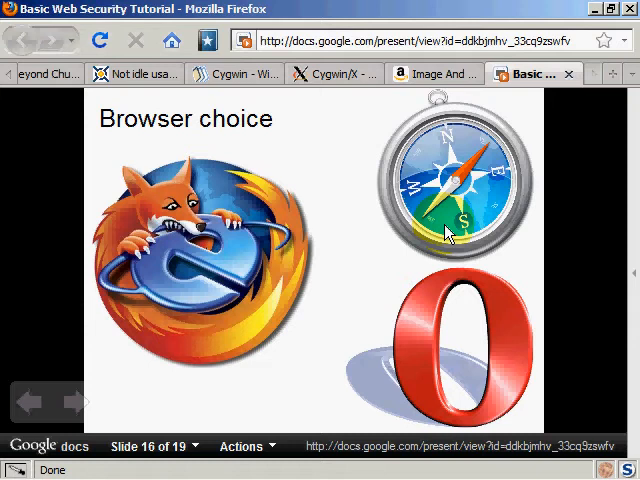
mouse_move(484, 238)
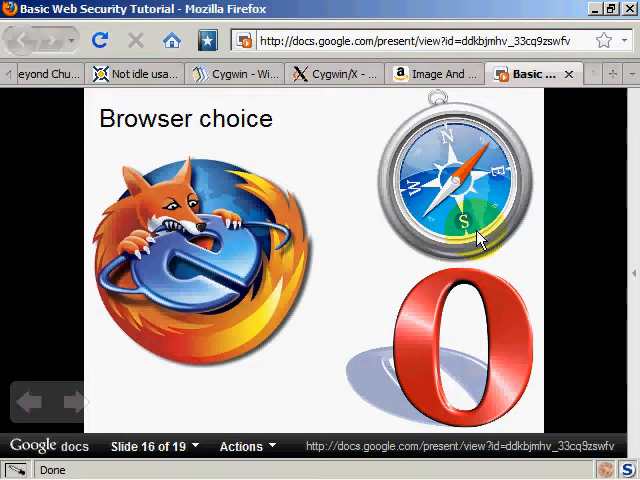
mouse_move(520, 252)
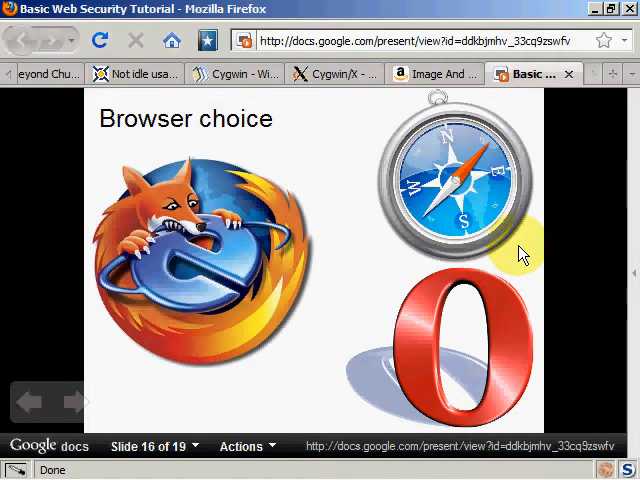
mouse_move(464, 356)
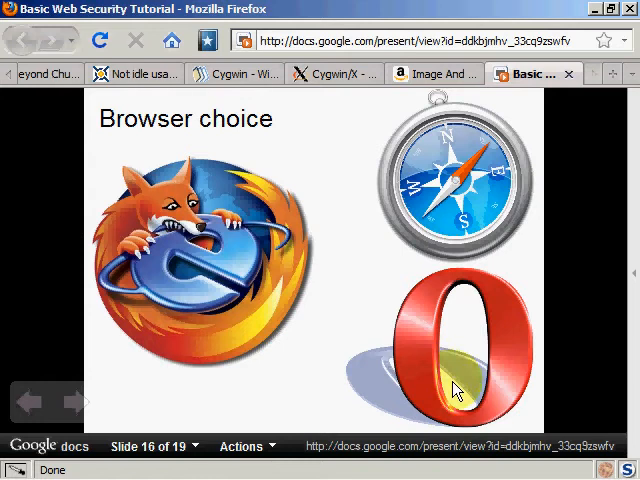
mouse_move(530, 222)
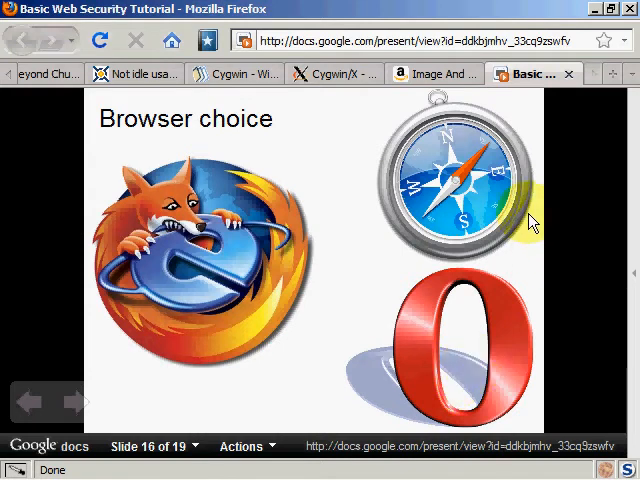
mouse_move(460, 416)
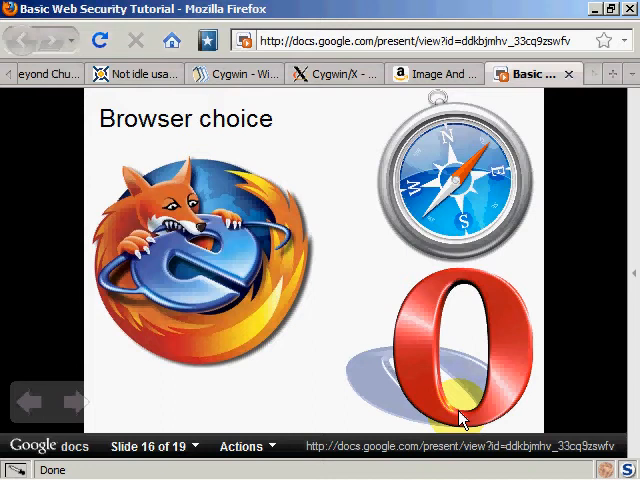
mouse_move(184, 304)
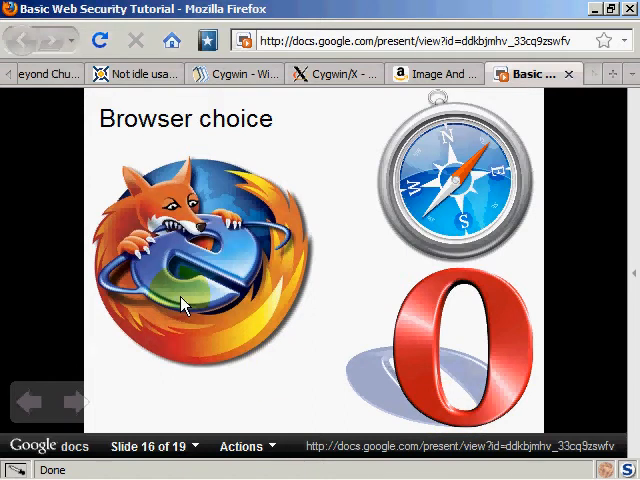
mouse_move(176, 236)
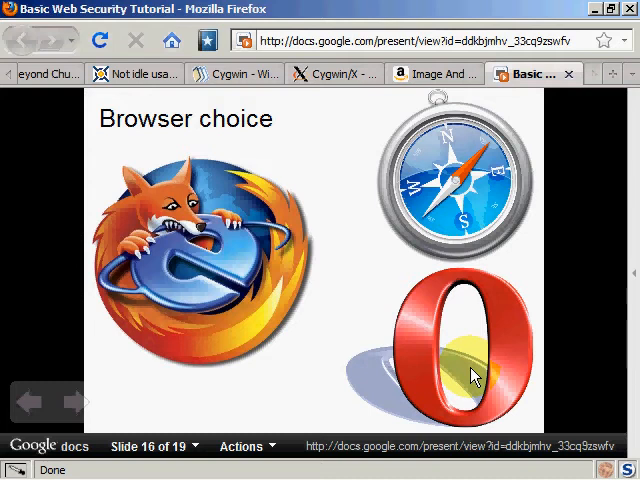
mouse_move(458, 350)
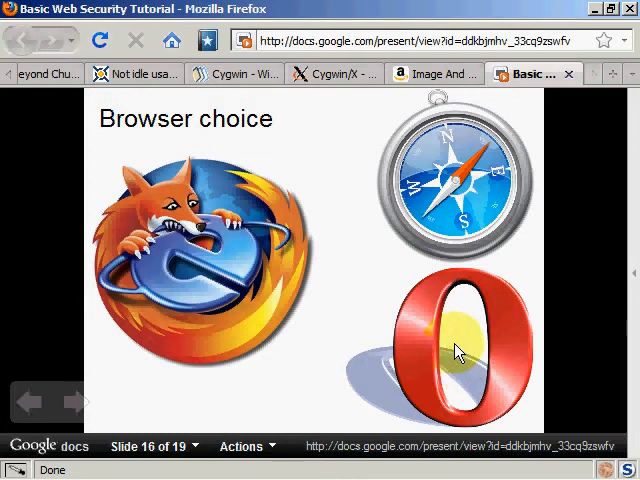
mouse_move(196, 290)
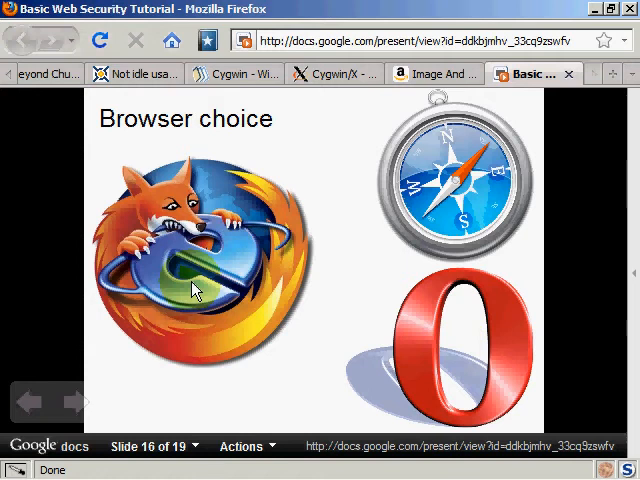
mouse_move(258, 252)
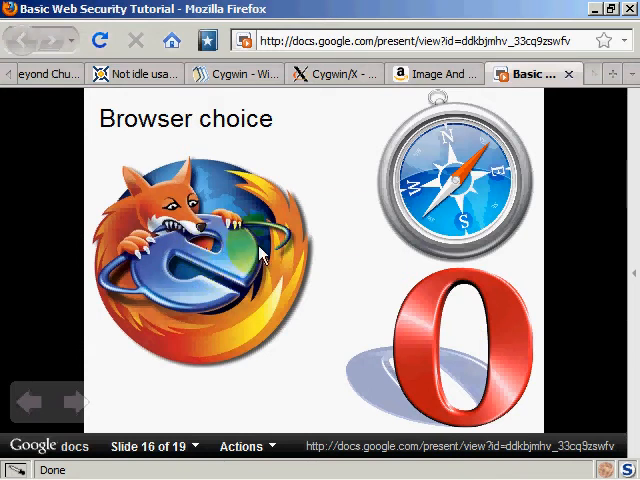
mouse_move(530, 230)
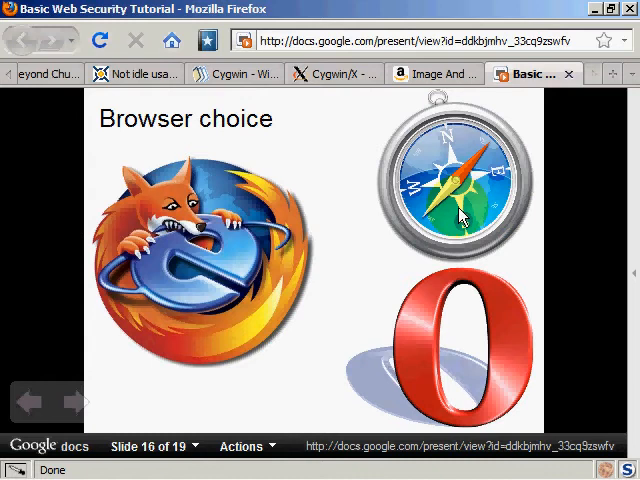
mouse_move(508, 230)
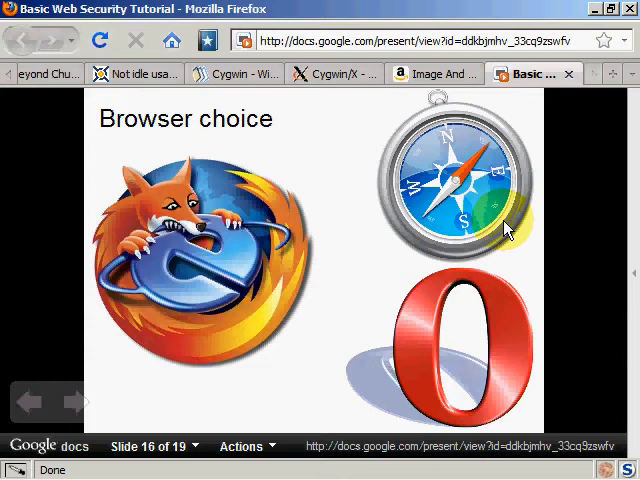
mouse_move(240, 284)
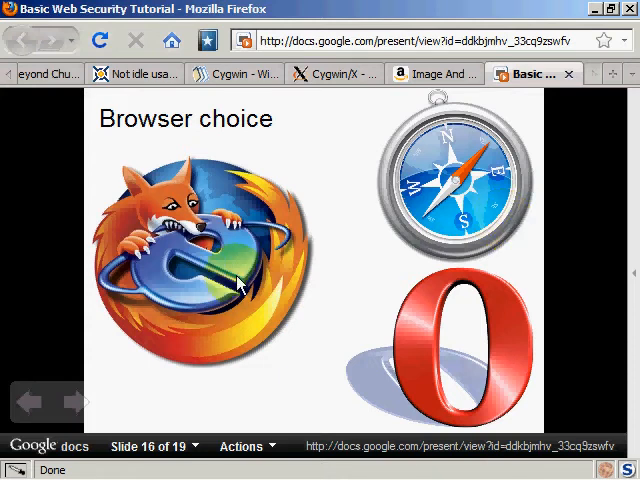
mouse_move(256, 264)
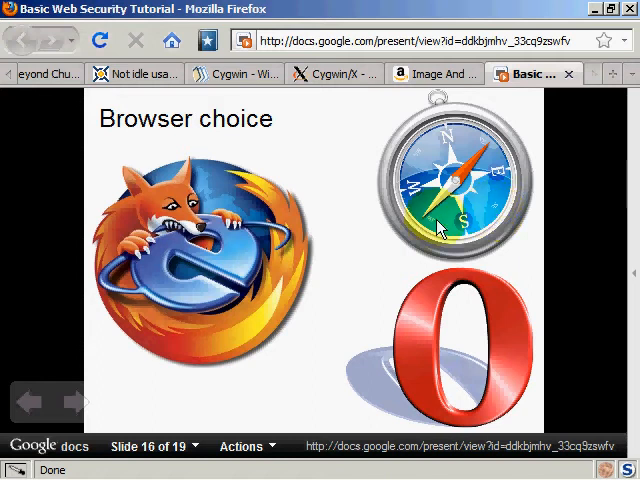
mouse_move(378, 264)
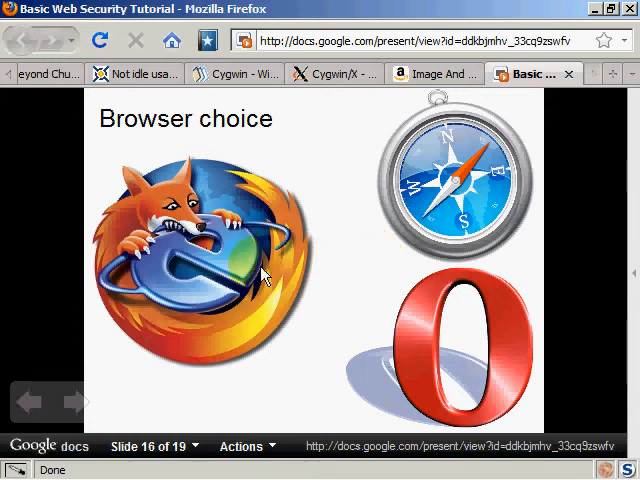
mouse_move(220, 296)
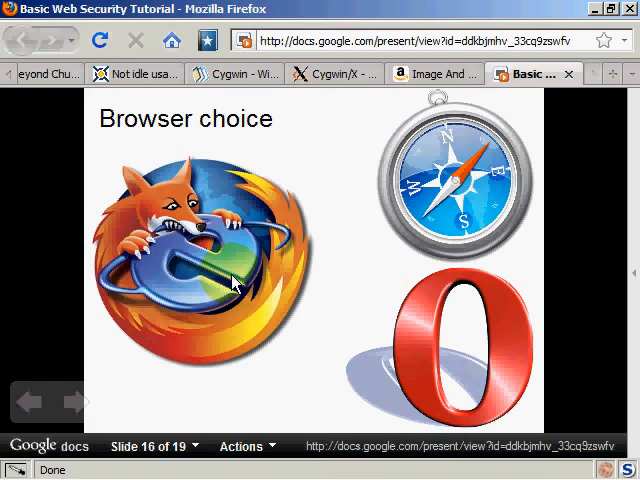
mouse_move(240, 276)
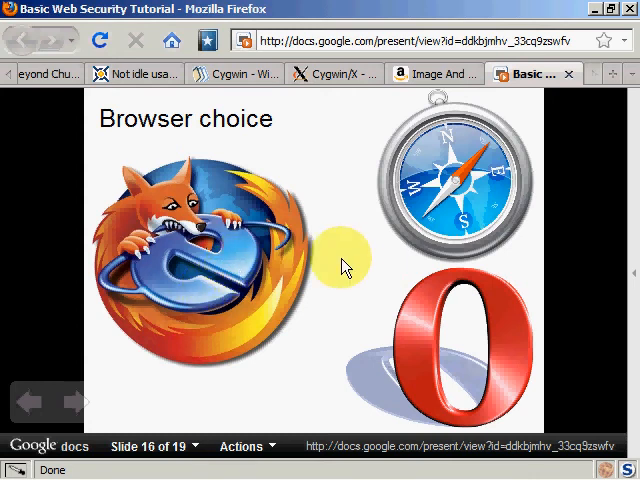
mouse_move(300, 364)
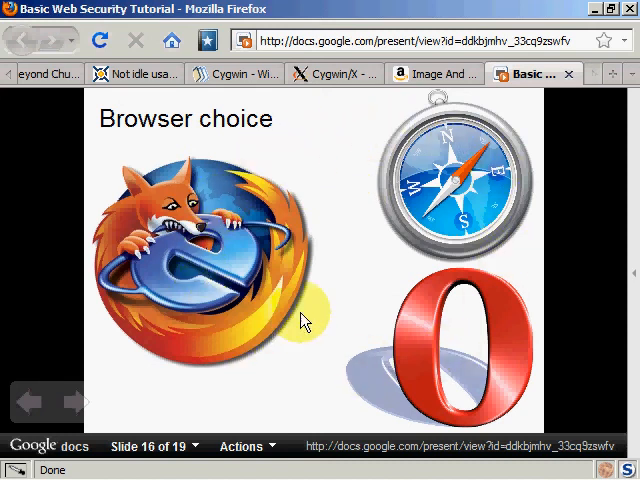
mouse_move(336, 258)
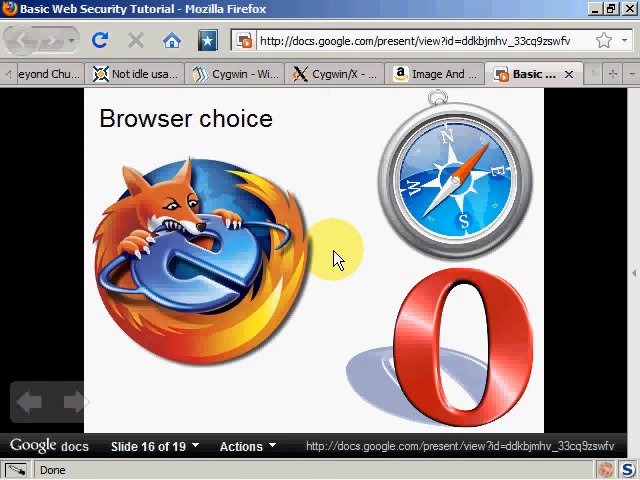
mouse_move(420, 384)
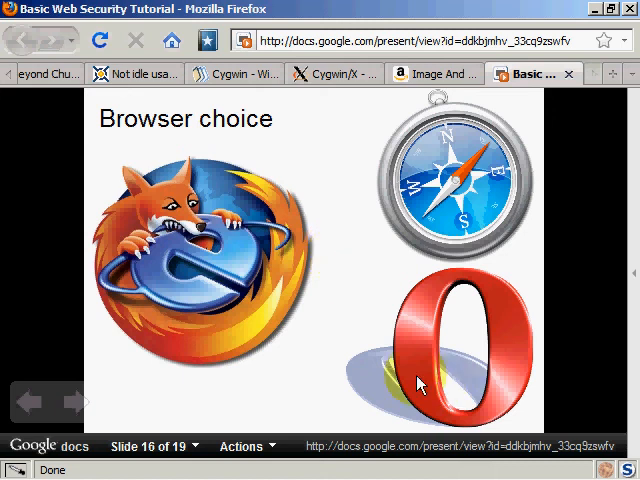
mouse_move(244, 280)
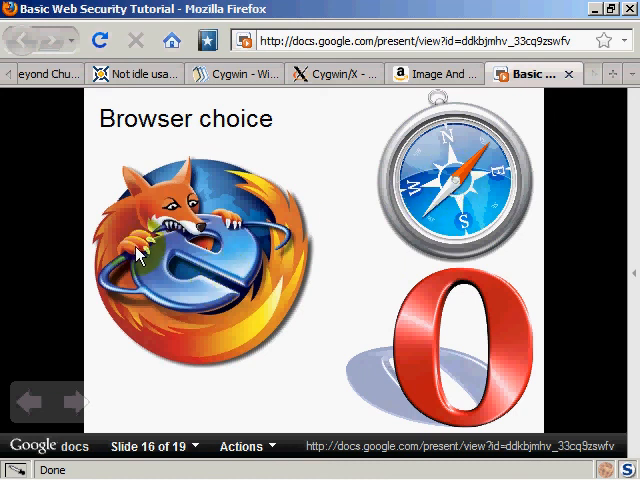
mouse_move(404, 212)
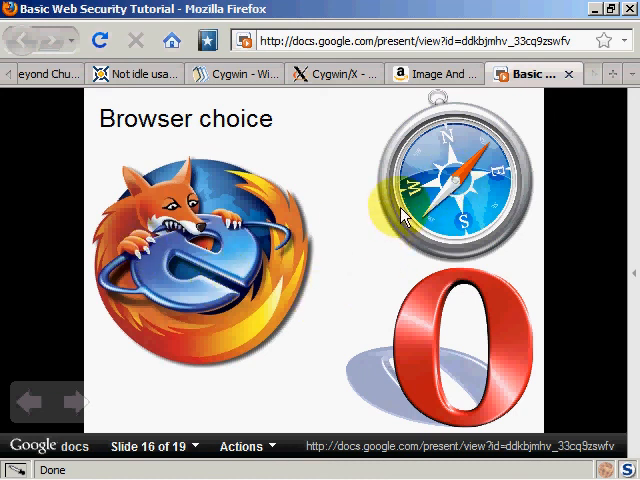